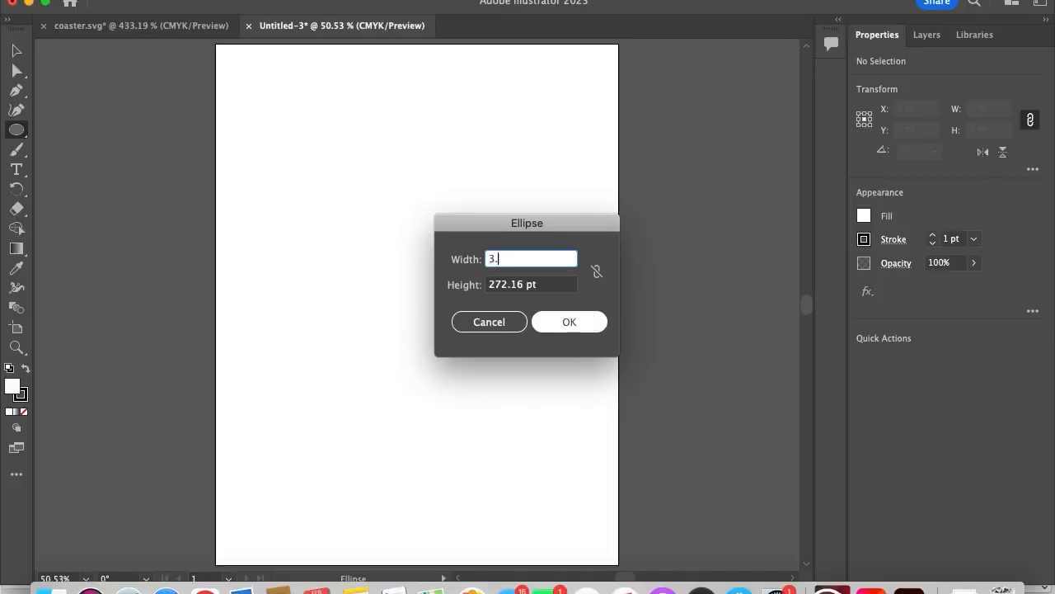
Step: Draw a 272.16 pt circle by entering 78in as the ellipse size and confirming
text(78in)
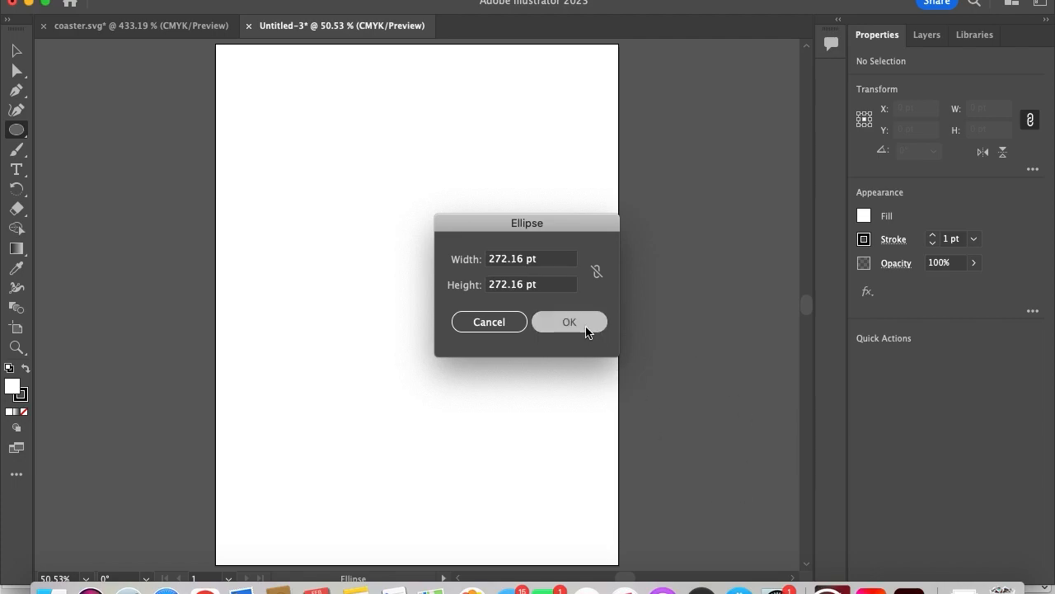
click(568, 322)
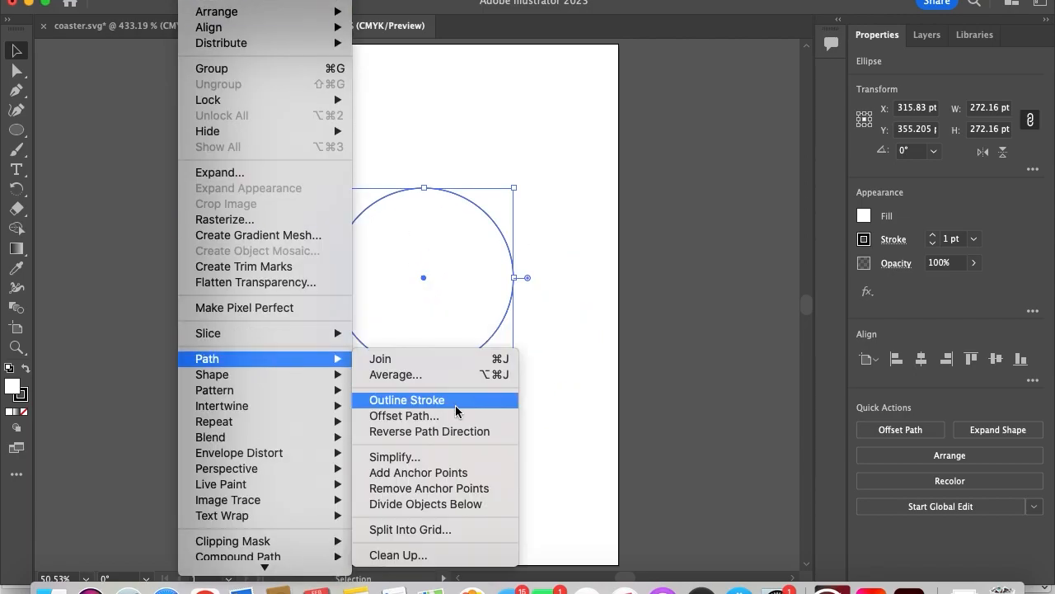
mouse_move(426, 416)
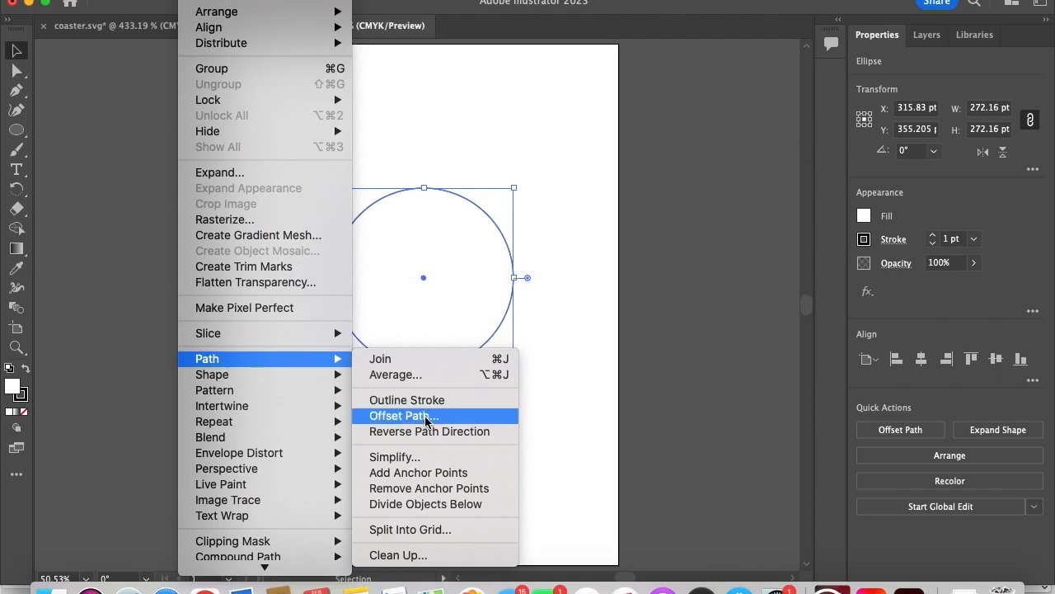
Step: Offset the circle inward by -10 pt to make an inner copy, then deselect
click(404, 416)
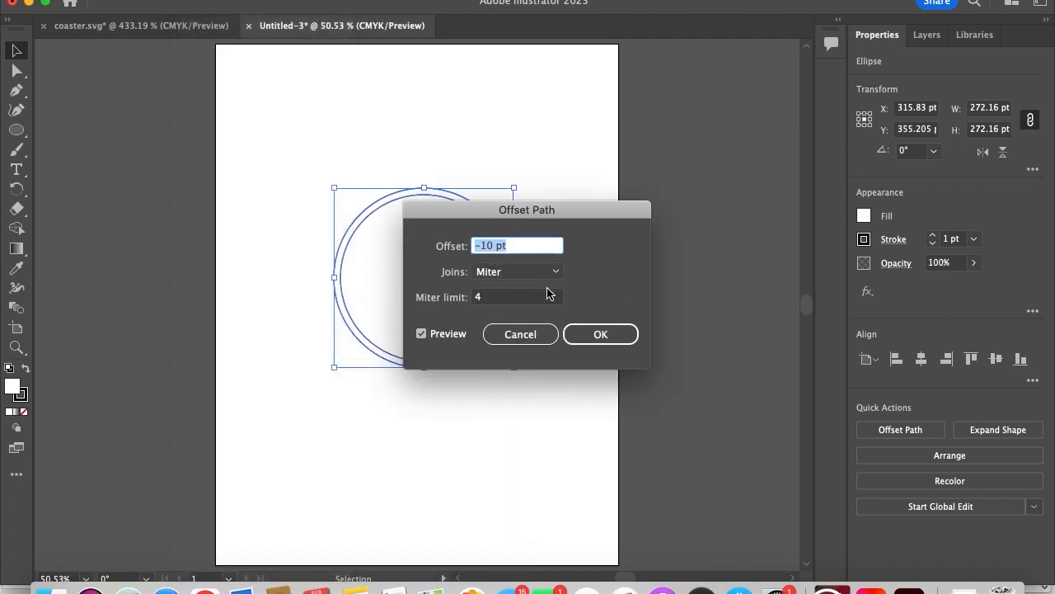
click(600, 334)
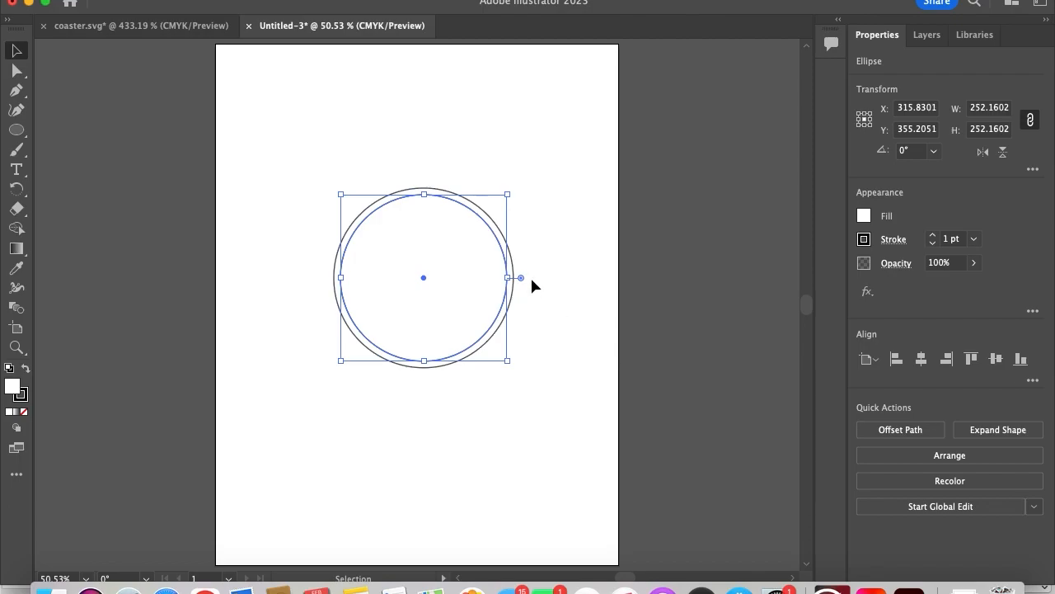
click(503, 219)
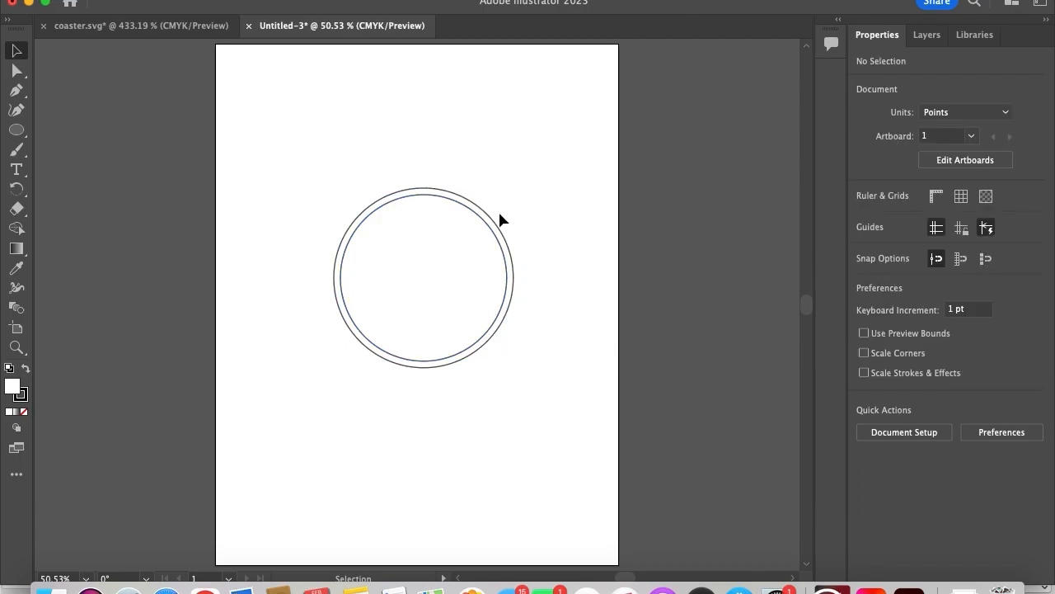
click(423, 274)
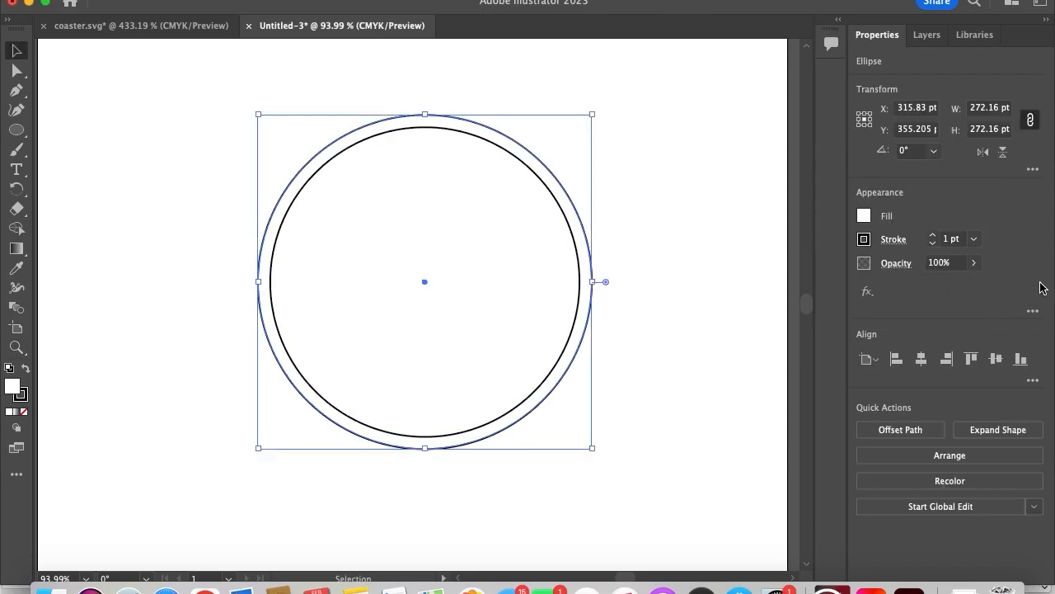
click(974, 239)
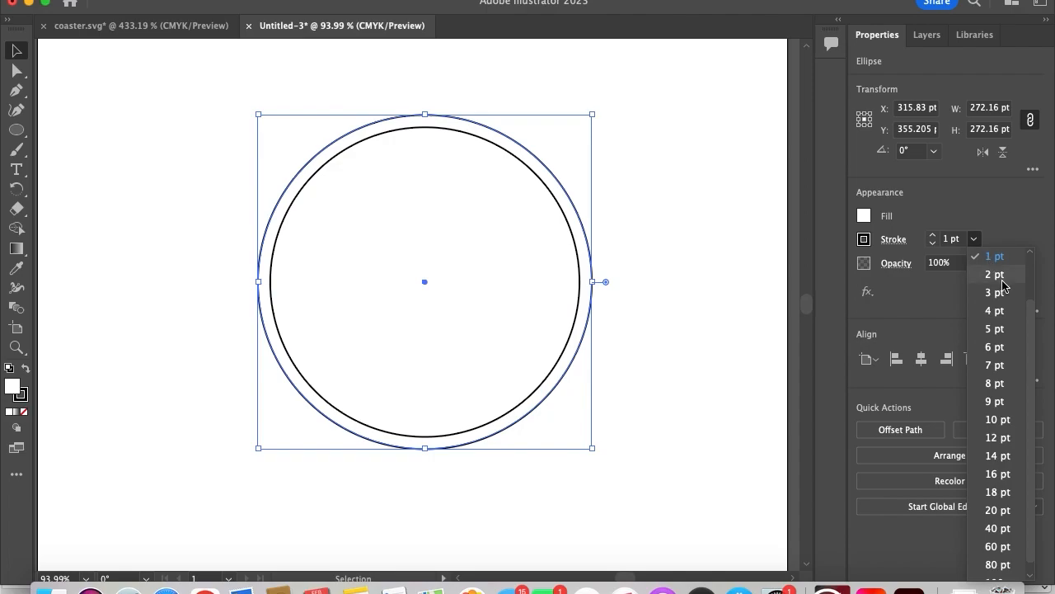
scroll(up, 3)
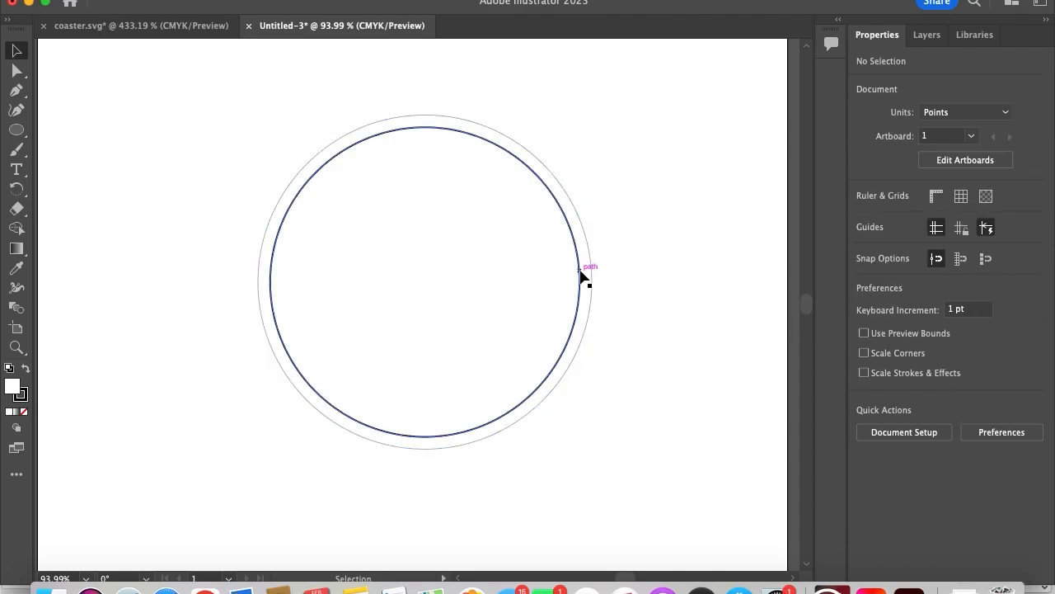
click(583, 276)
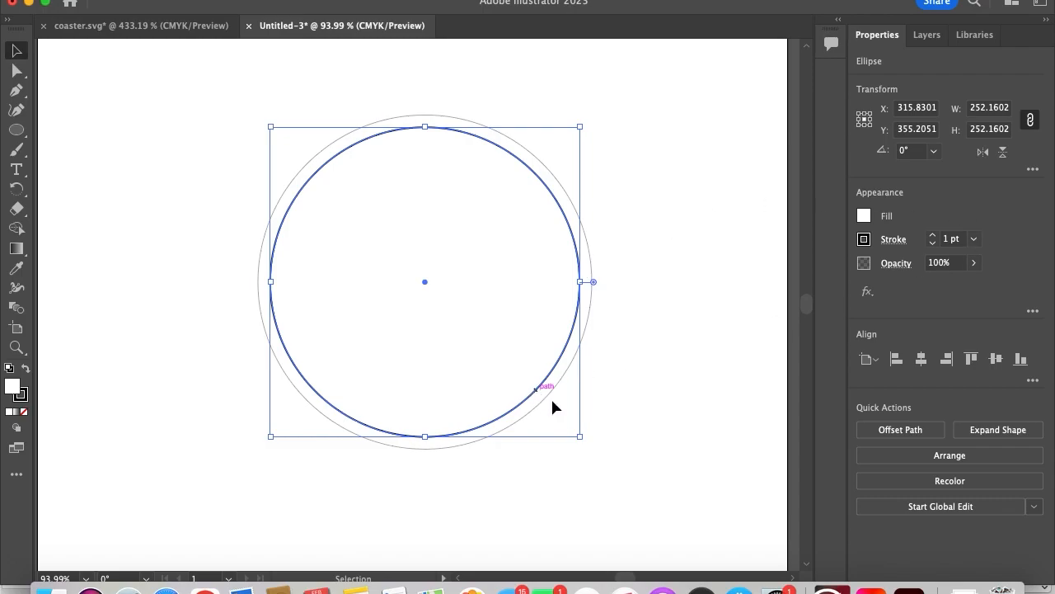
mouse_move(927, 266)
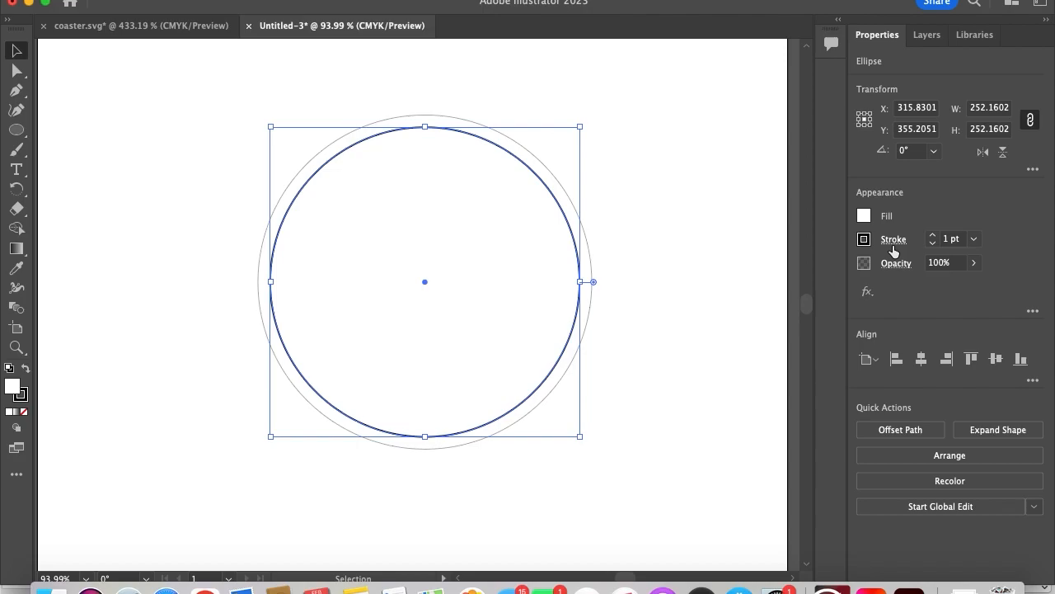
Step: Give the inner circle a dashed stroke (0 pt dash, 4mm gap) at 3 pt weight
click(893, 238)
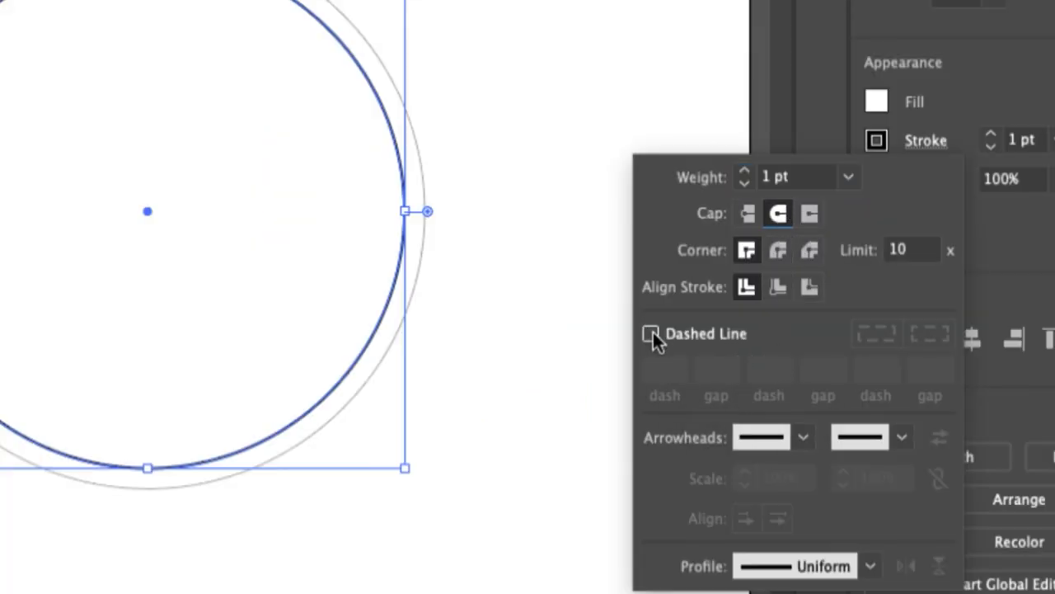
click(650, 333)
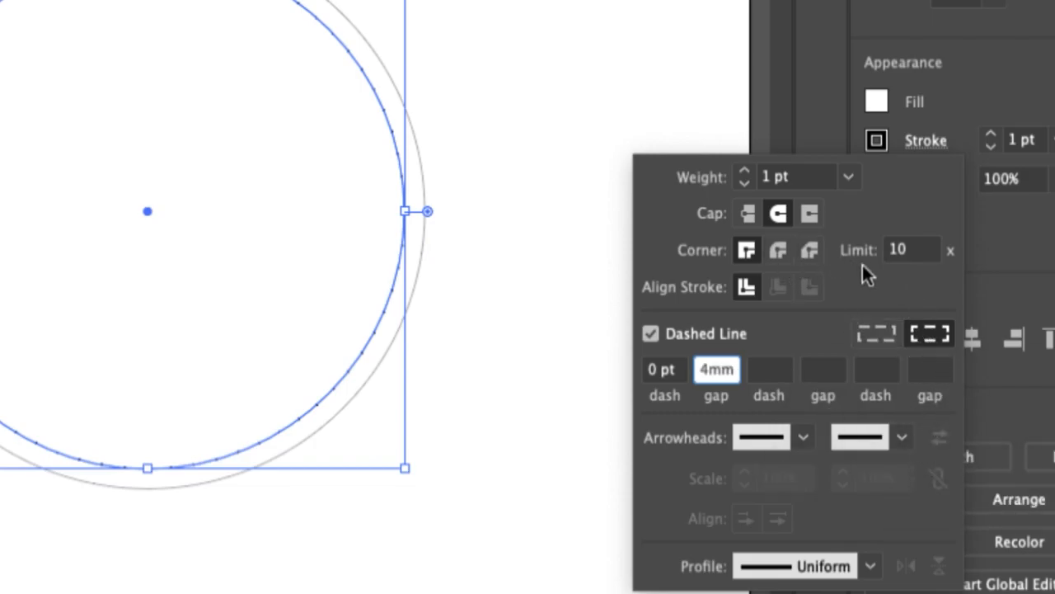
click(849, 176)
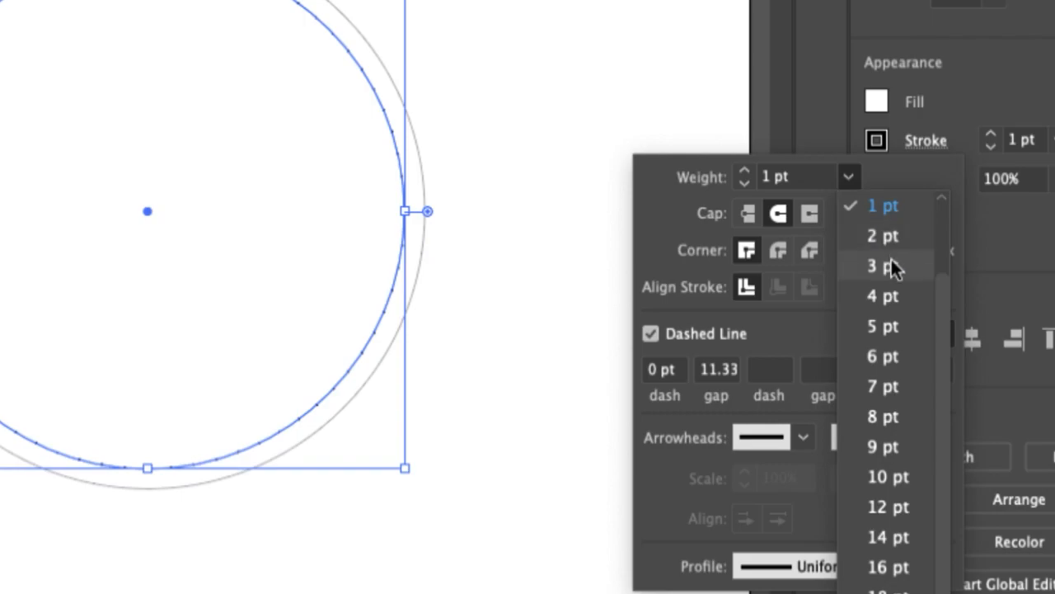
click(882, 265)
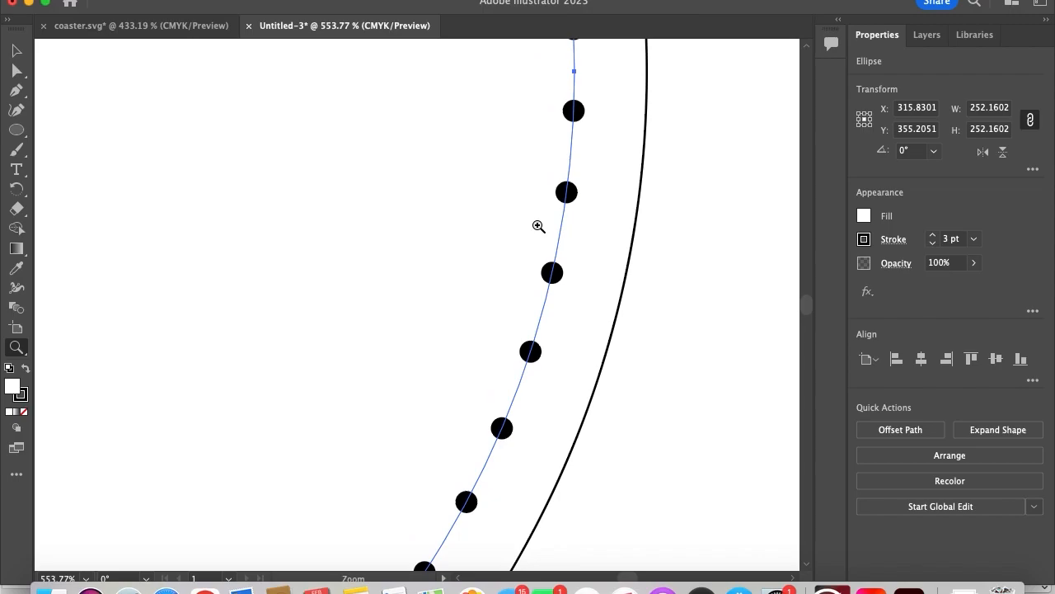
mouse_move(547, 307)
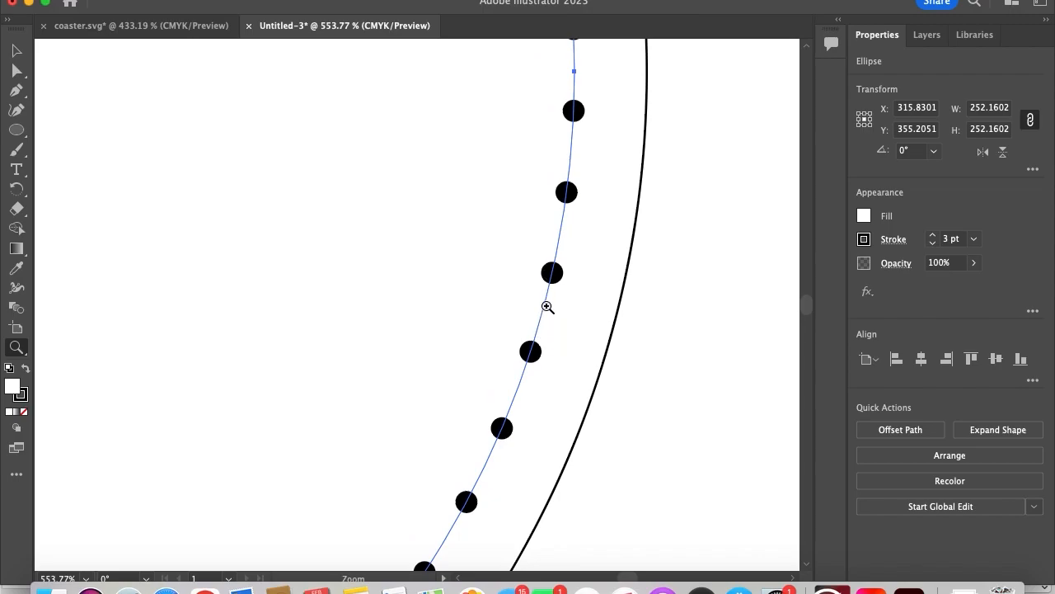
mouse_move(570, 334)
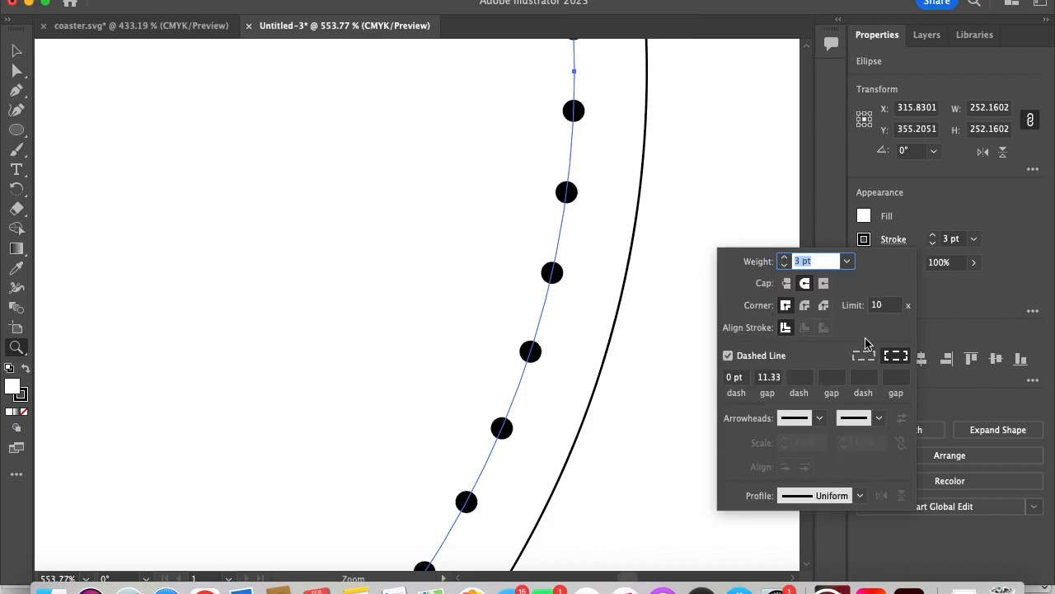
mouse_move(810, 384)
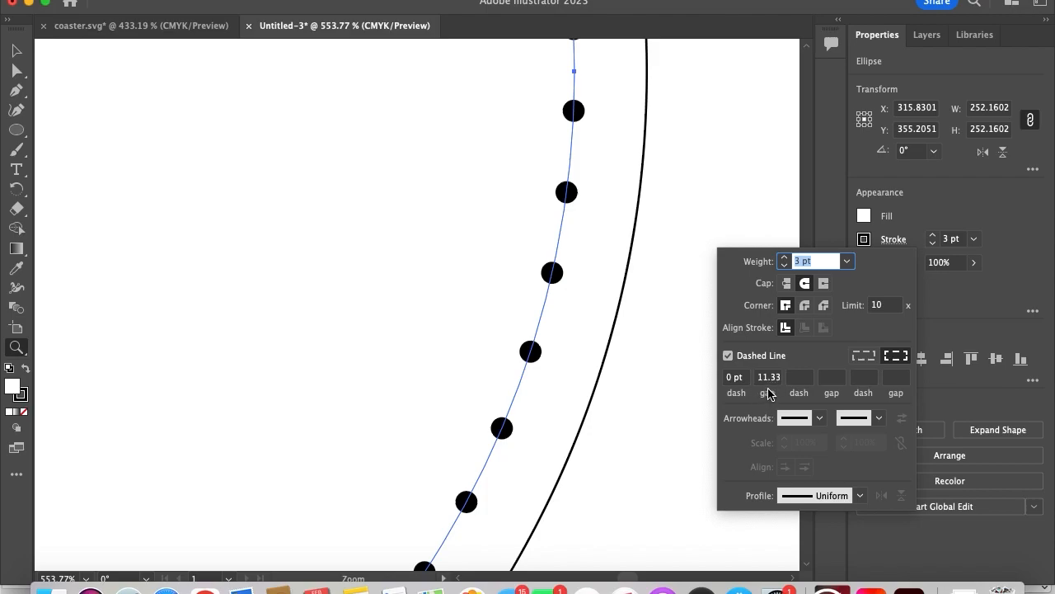
mouse_move(705, 398)
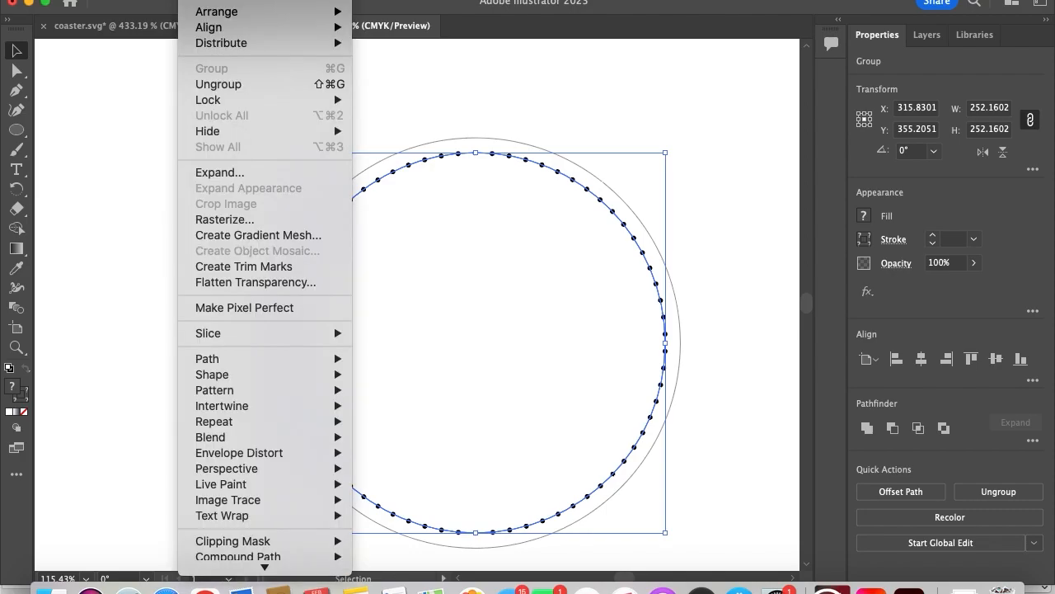
mouse_move(239, 173)
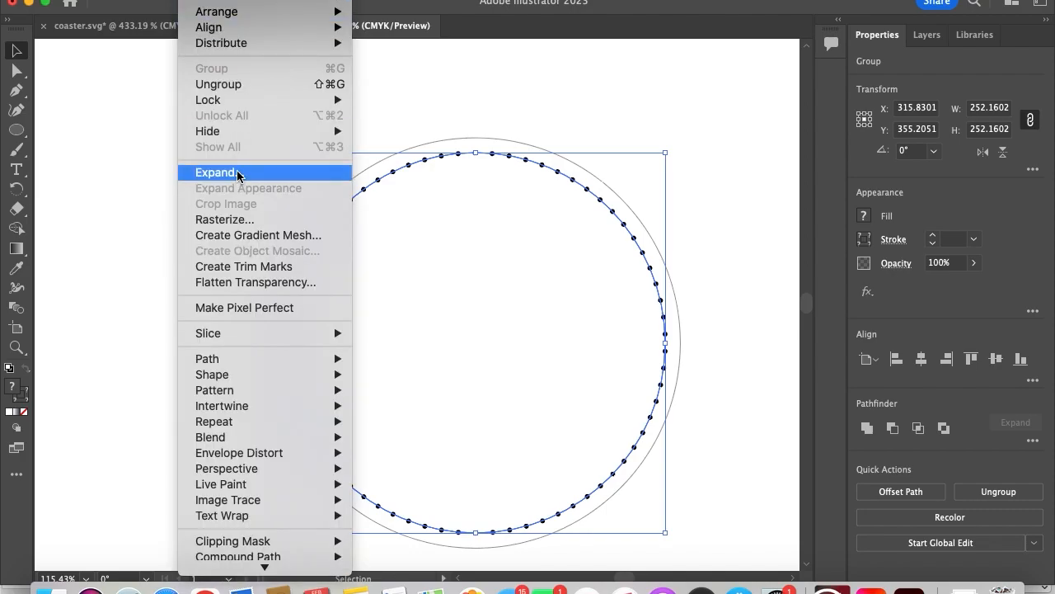
Step: Expand the dotted inner ring with Object > Expand
click(217, 172)
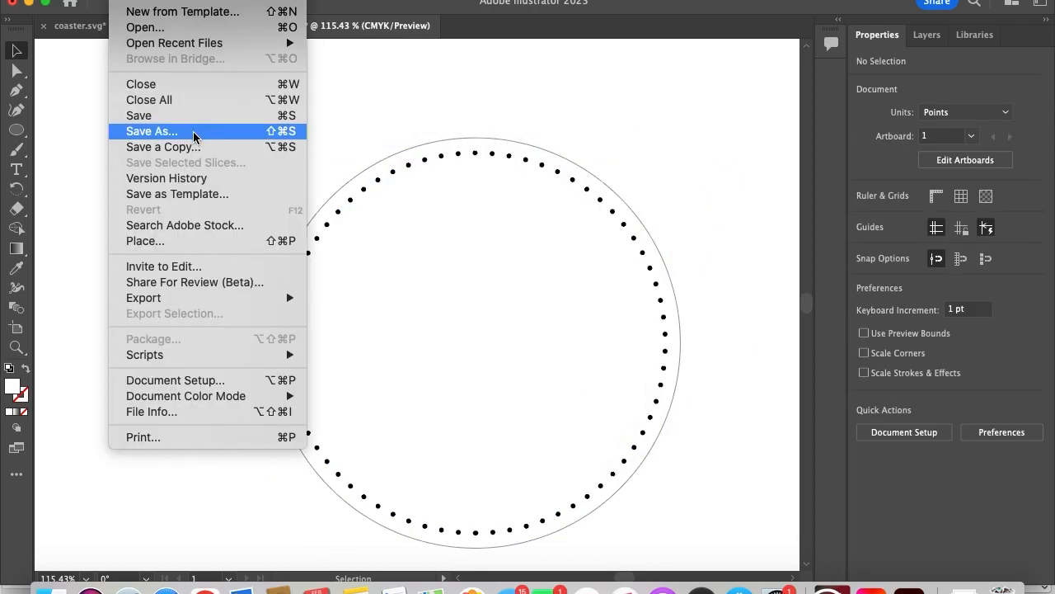
Step: Save the coaster artwork under a new file name with Save As
click(151, 131)
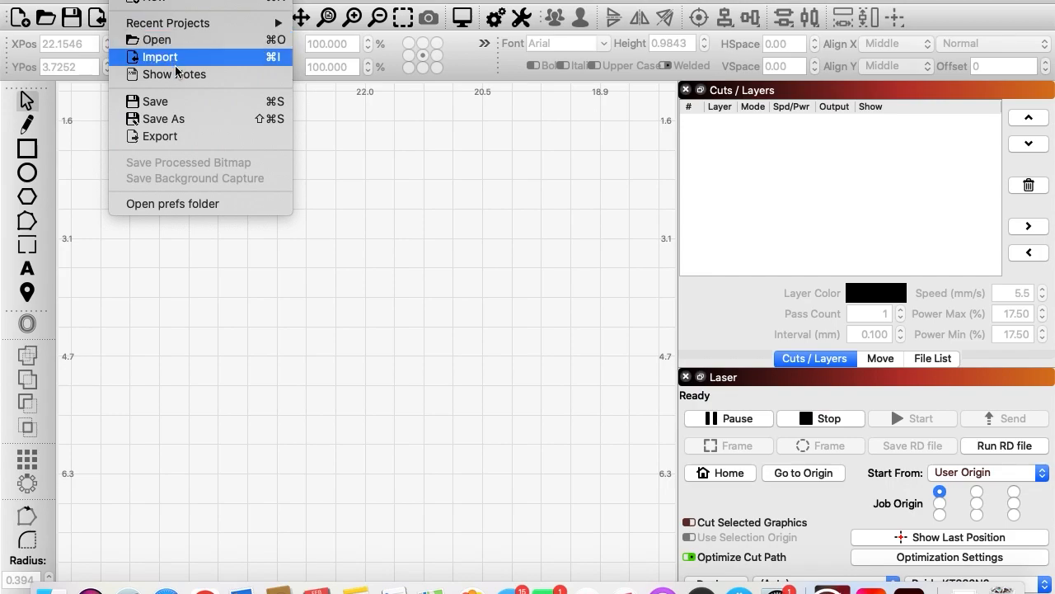
Step: Import the saved coaster file into LightBurn
click(158, 57)
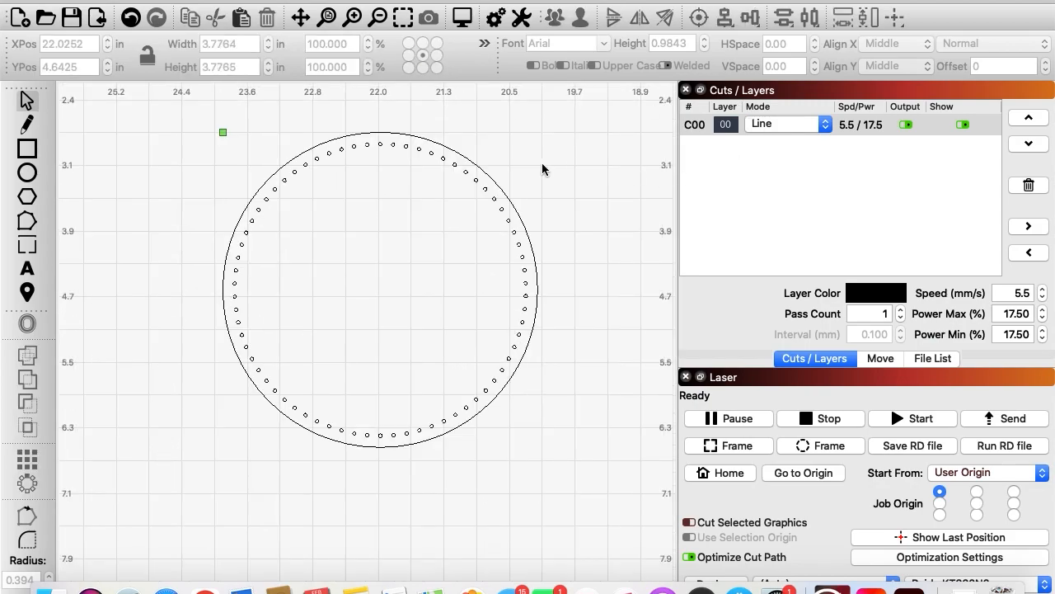
mouse_move(826, 127)
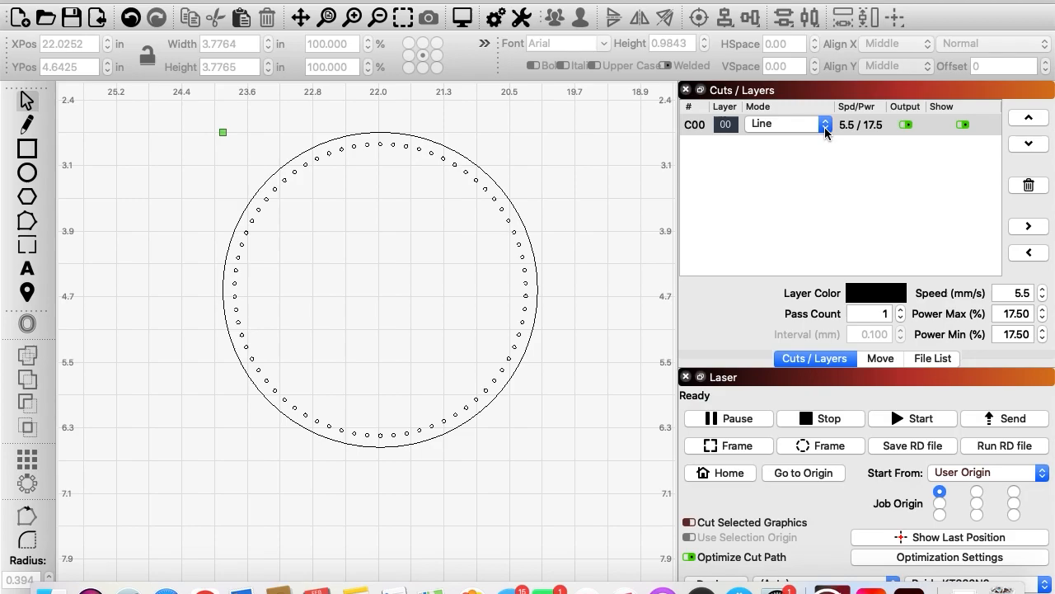
mouse_move(450, 163)
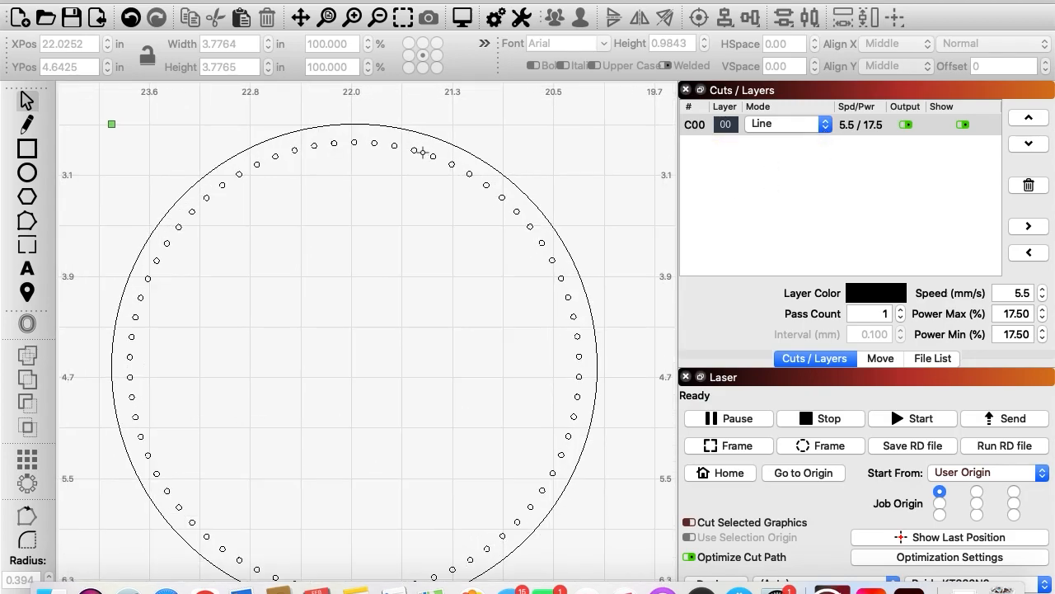
mouse_move(445, 179)
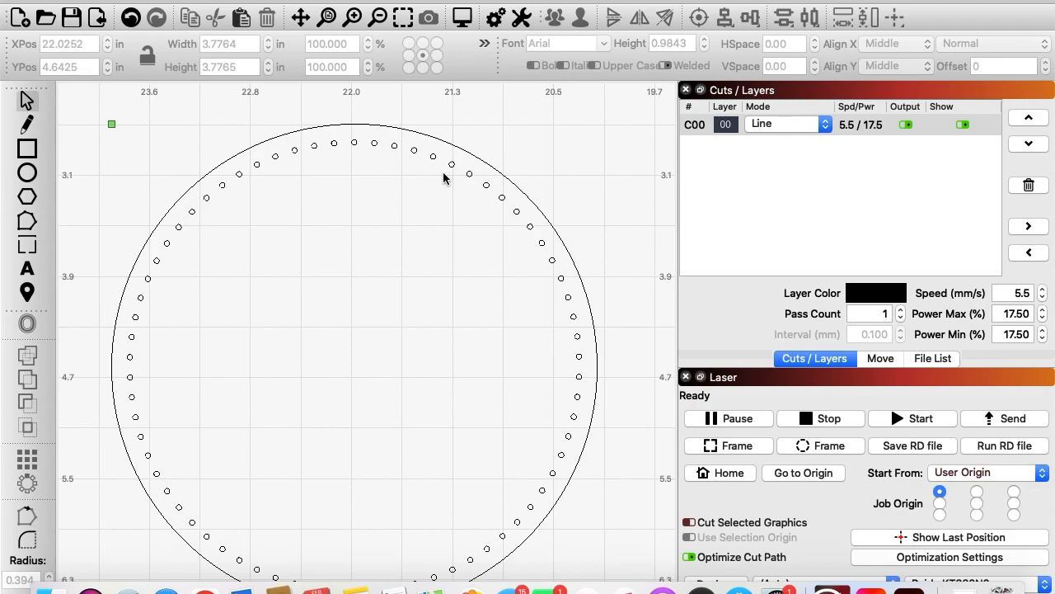
mouse_move(557, 252)
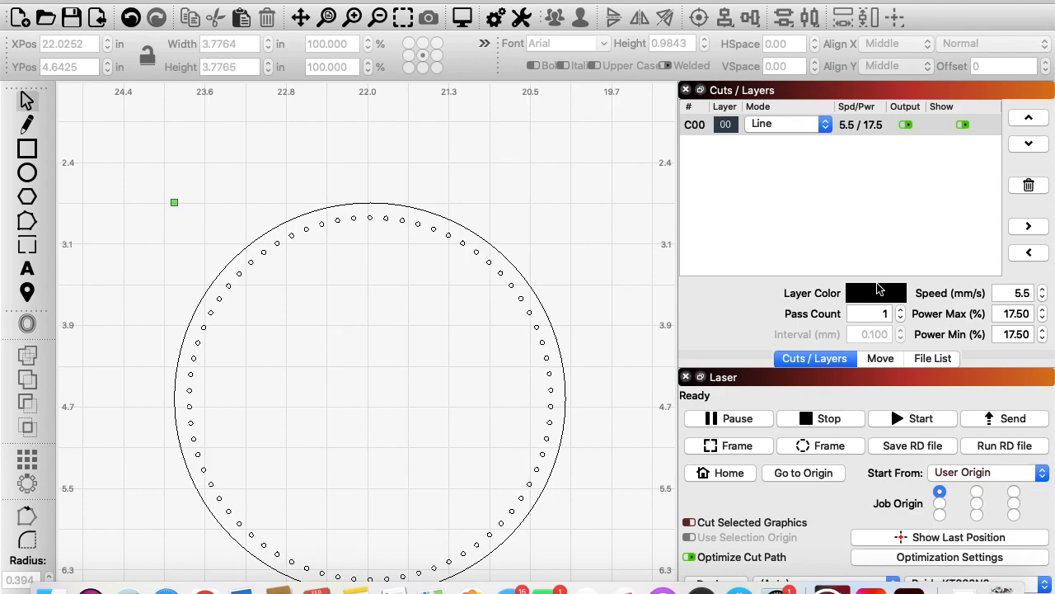
mouse_move(873, 320)
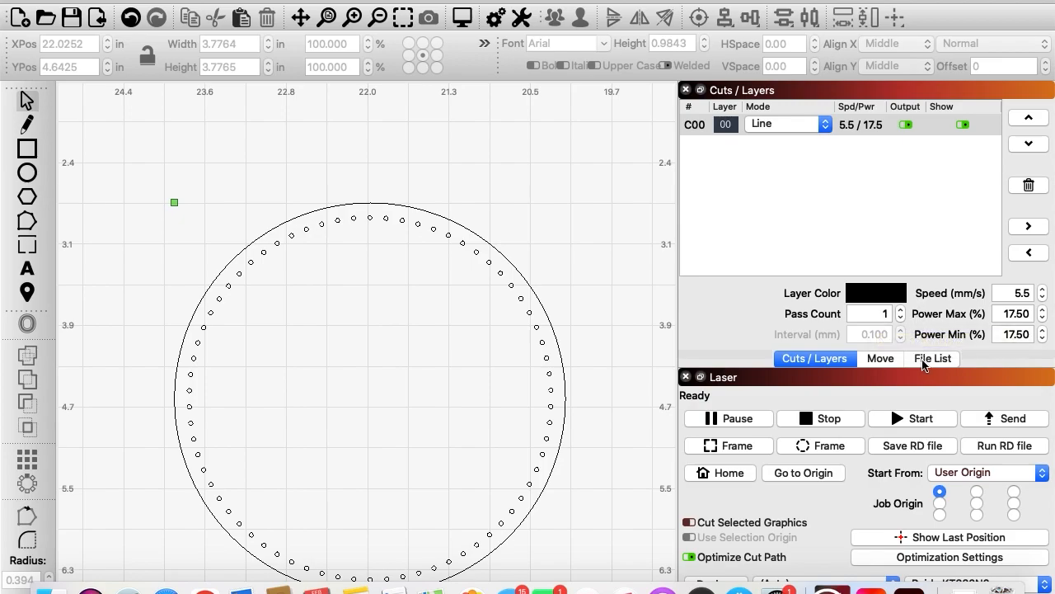
mouse_move(886, 315)
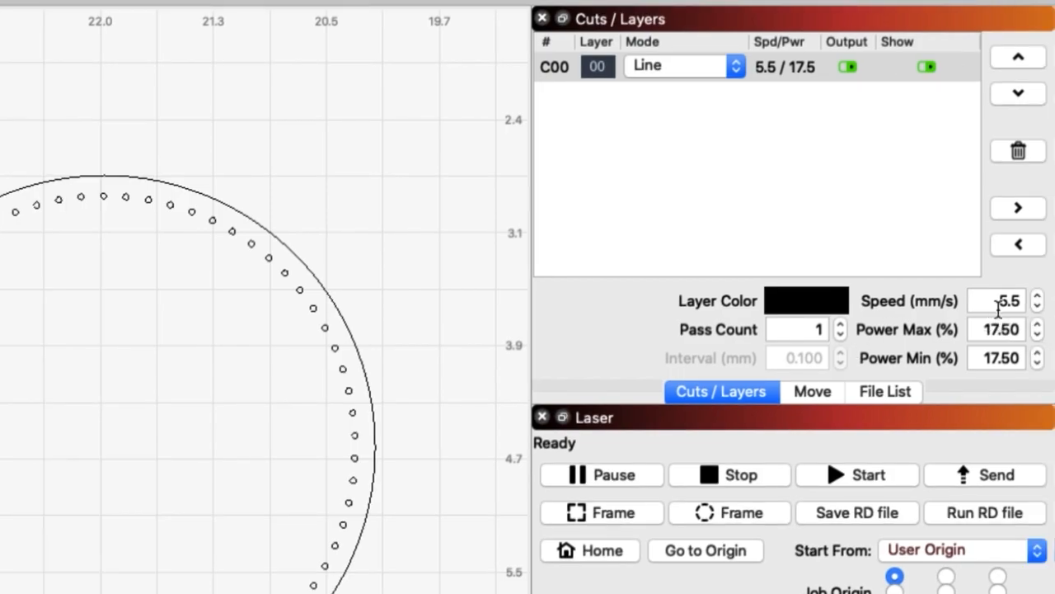
mouse_move(1006, 413)
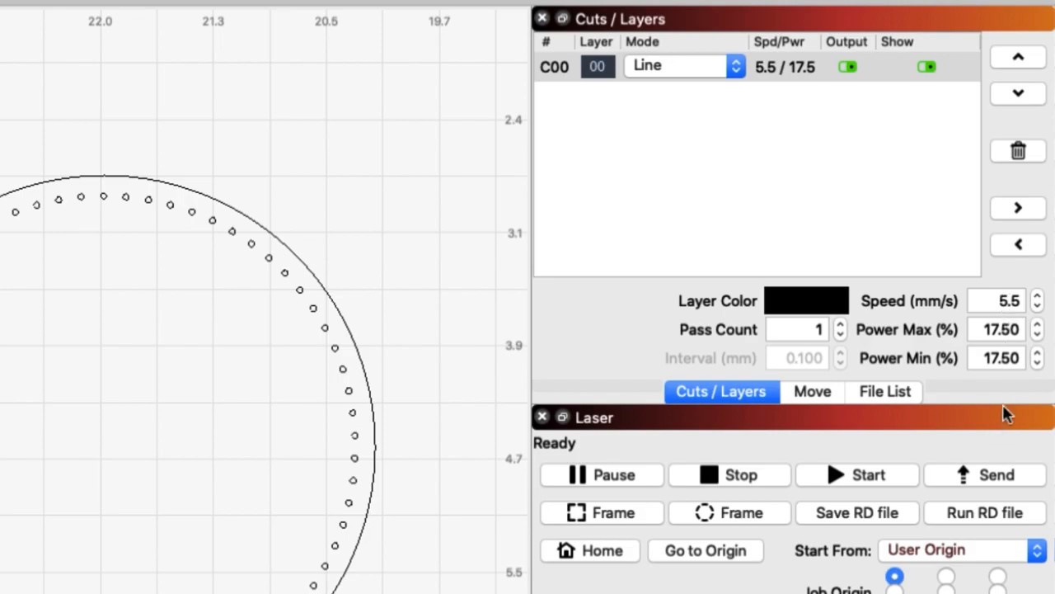